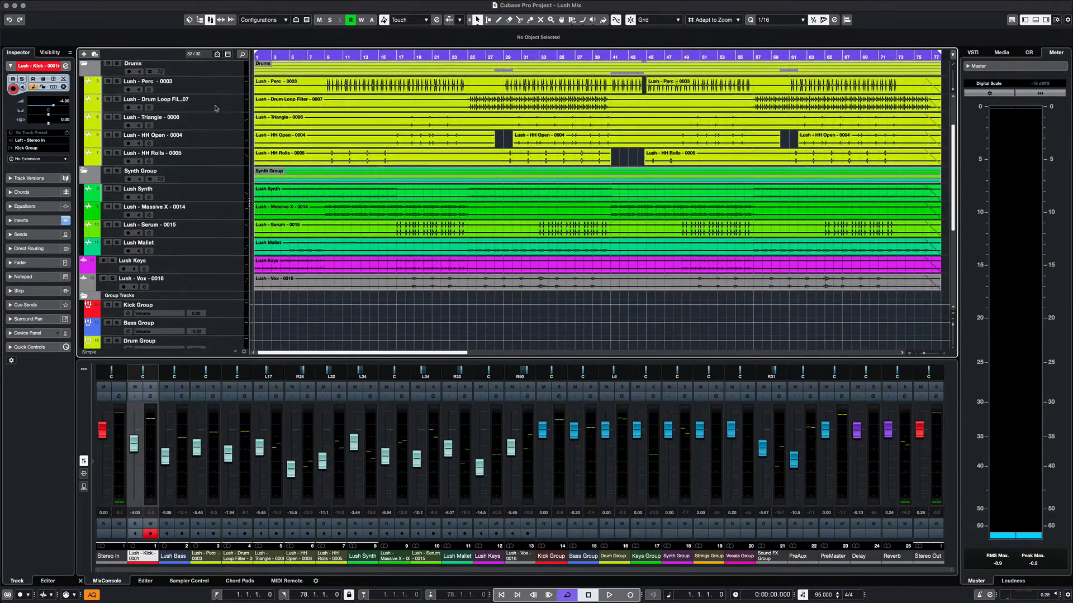
Step: Open File > Export > Audio Mixdown for the Lush Mix project
{"action": "scroll", "scroll_direction": "down", "scroll_amount": 3}
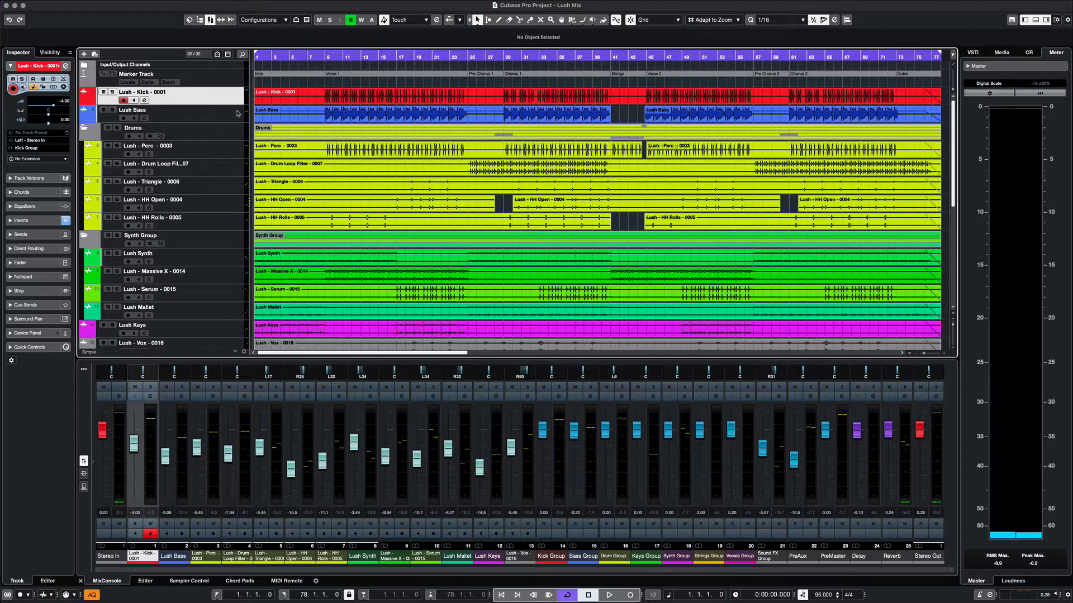
{"action": "left_click", "coordinate": [7, 6]}
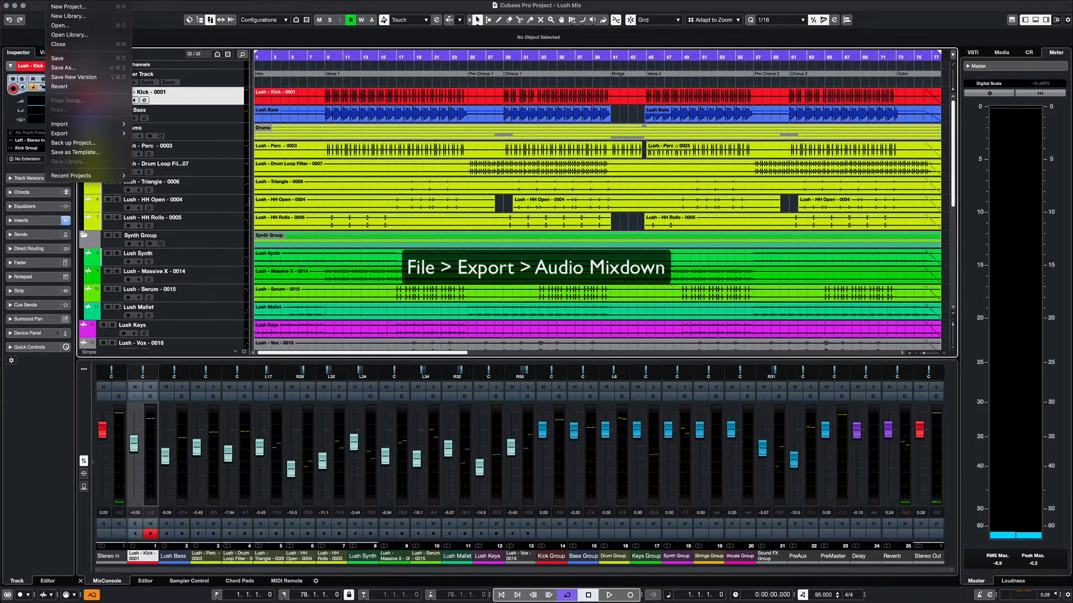
{"action": "left_click", "coordinate": [61, 133]}
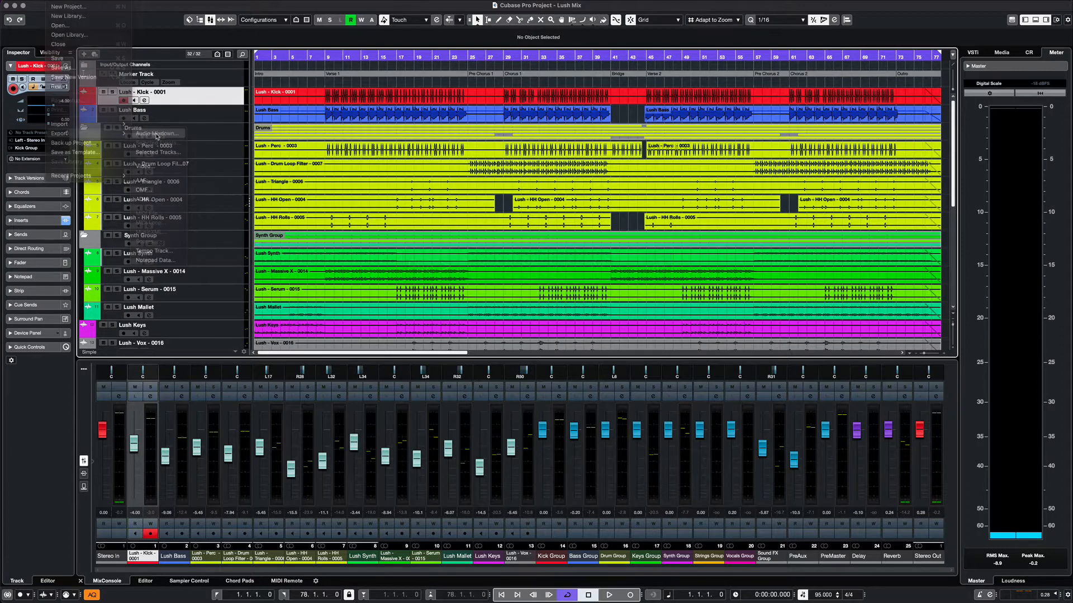
{"action": "left_click", "coordinate": [154, 133]}
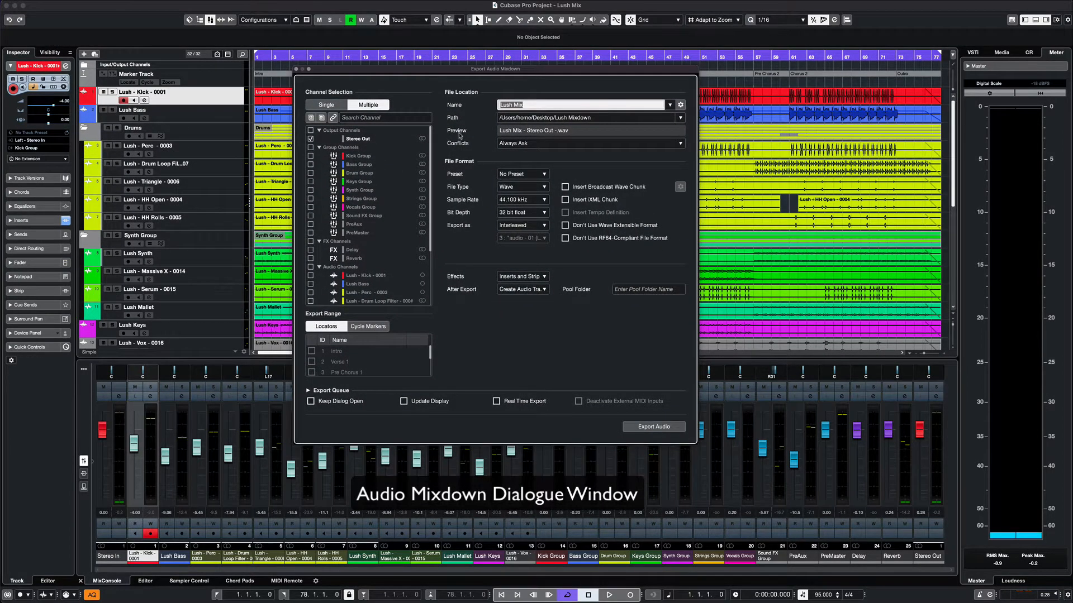
{"action": "mouse_move", "coordinate": [433, 191]}
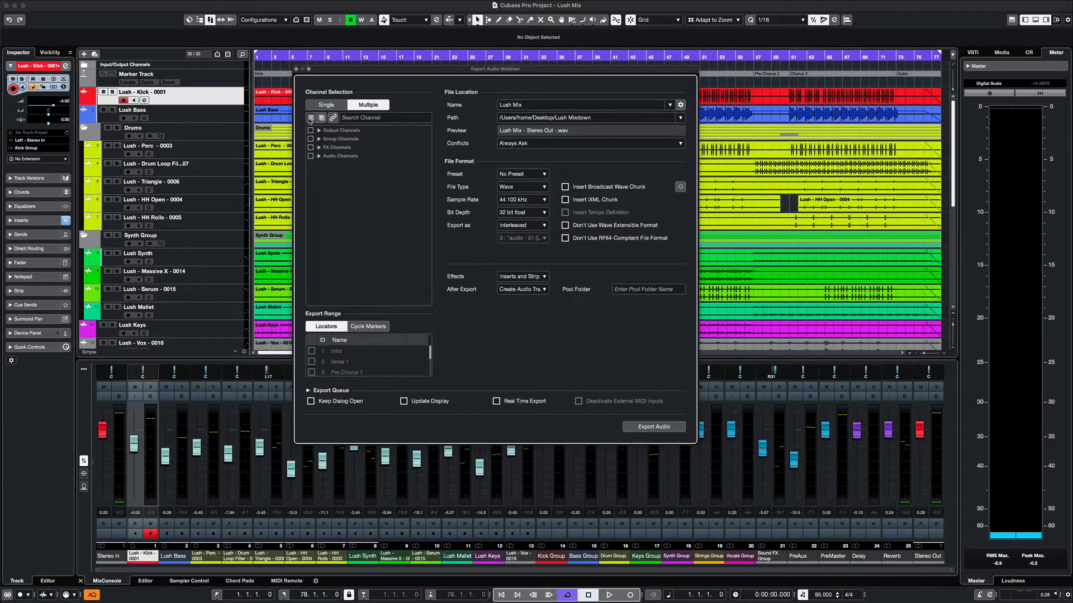
{"action": "left_click", "coordinate": [311, 118]}
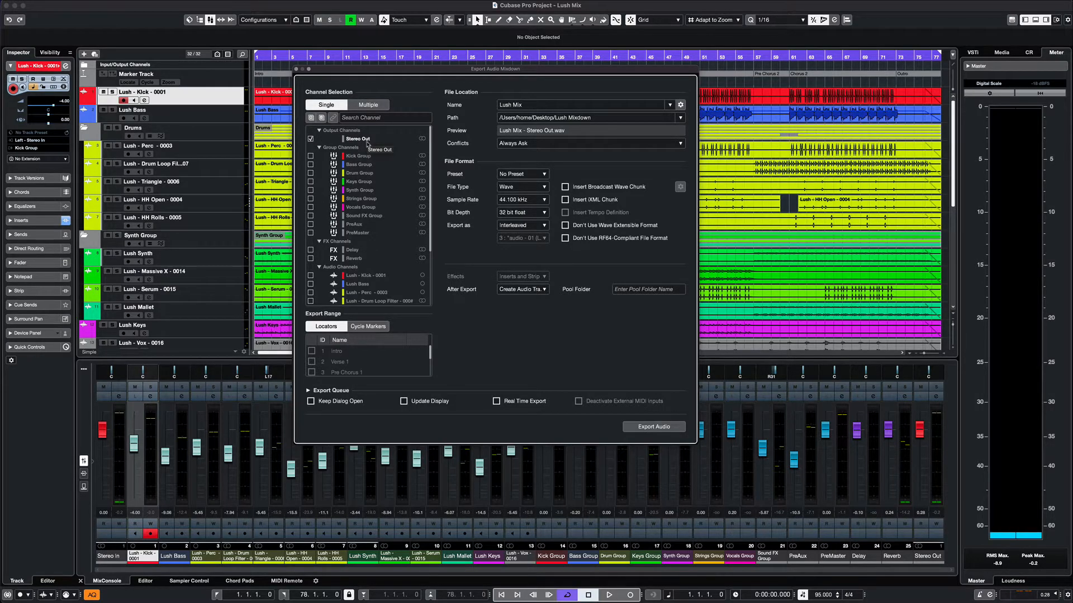
{"action": "left_click", "coordinate": [368, 105]}
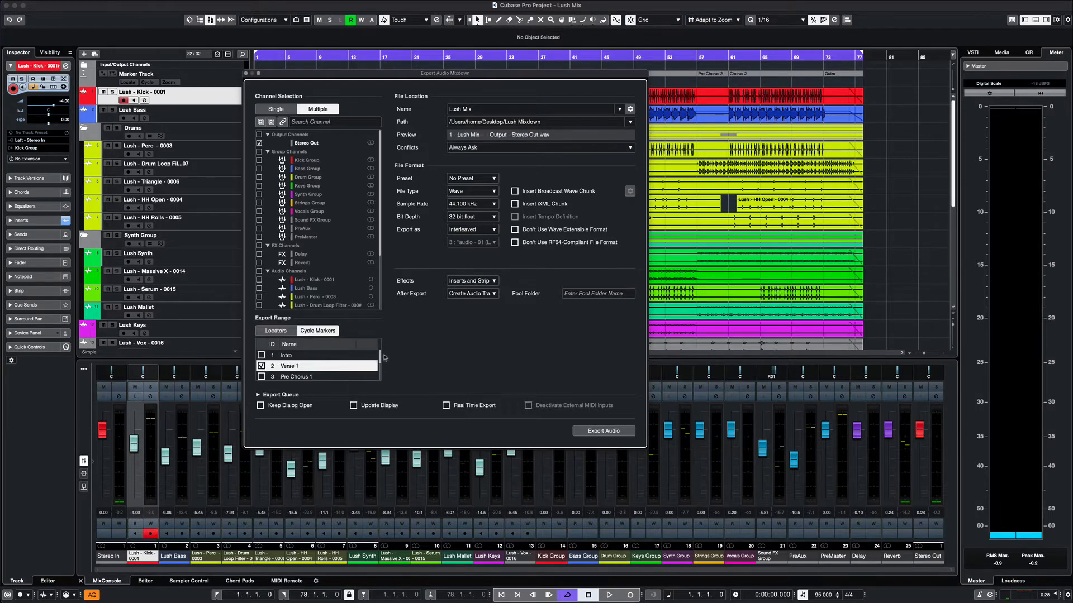
Step: Scroll the export dialog down toward the Export Range cycle markers
{"action": "scroll", "scroll_direction": "down", "scroll_amount": 3}
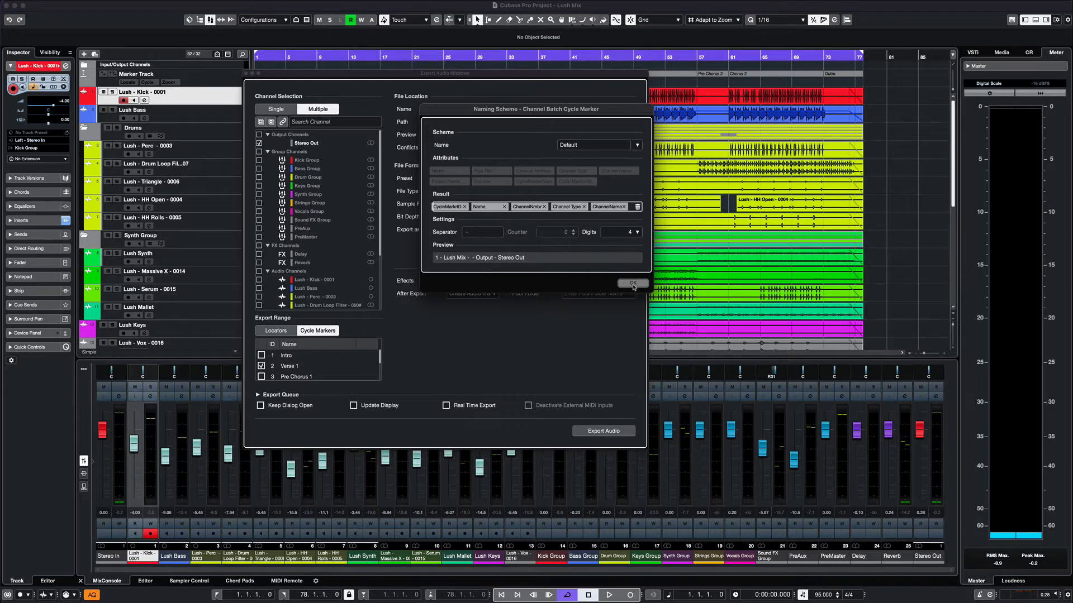
{"action": "left_click", "coordinate": [631, 284]}
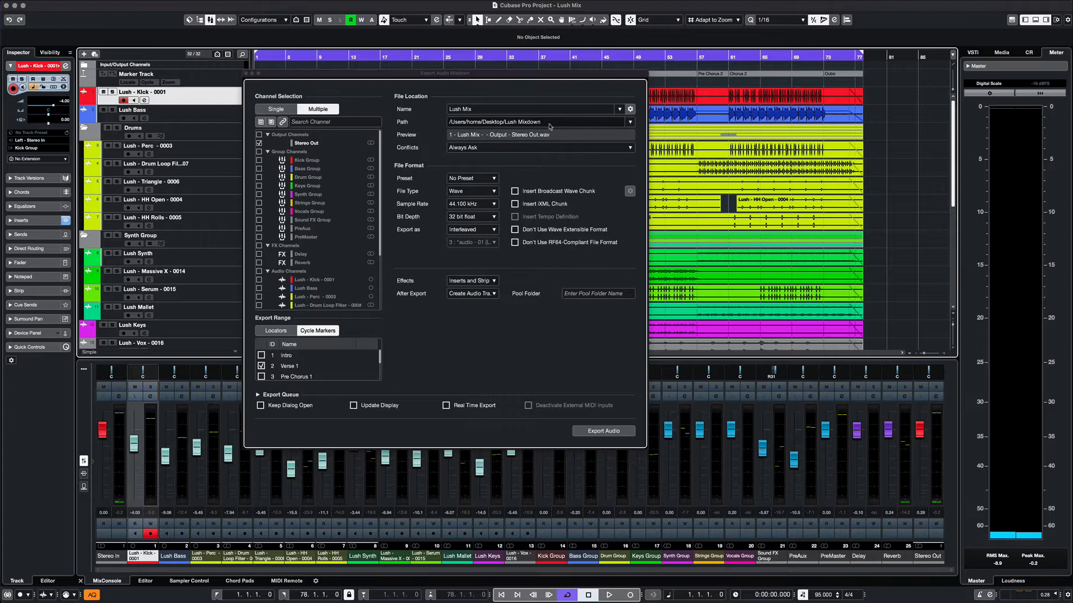
{"action": "left_click", "coordinate": [628, 122]}
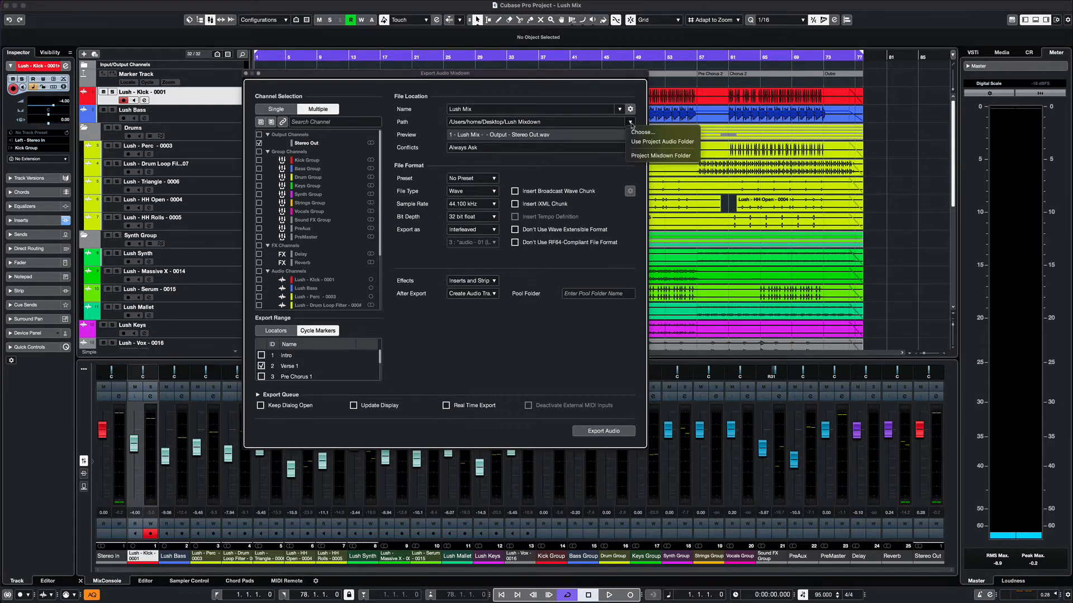
{"action": "mouse_move", "coordinate": [660, 155]}
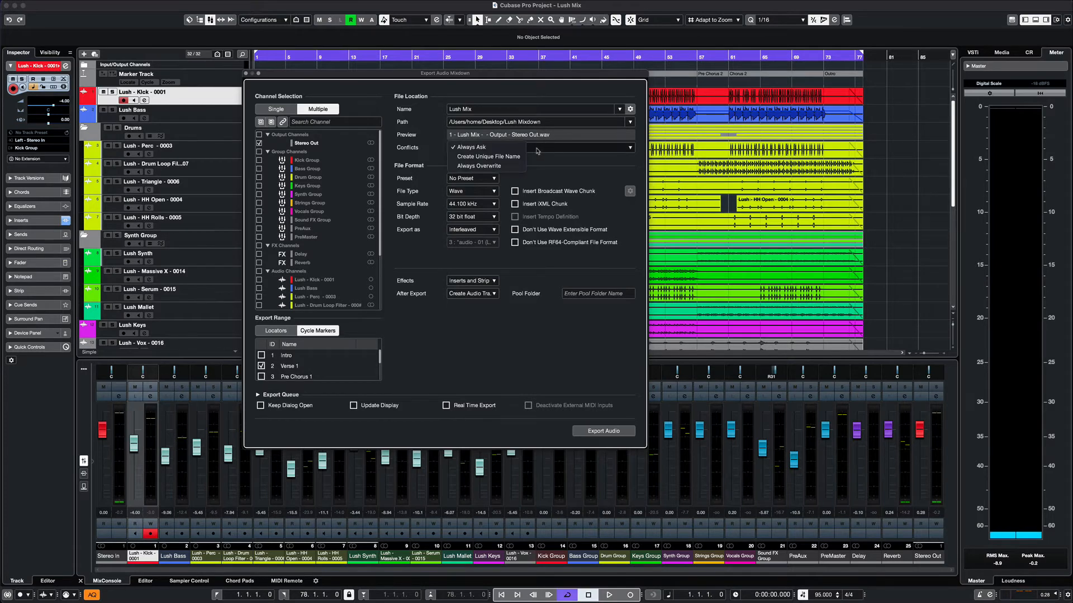
{"action": "left_click", "coordinate": [470, 146]}
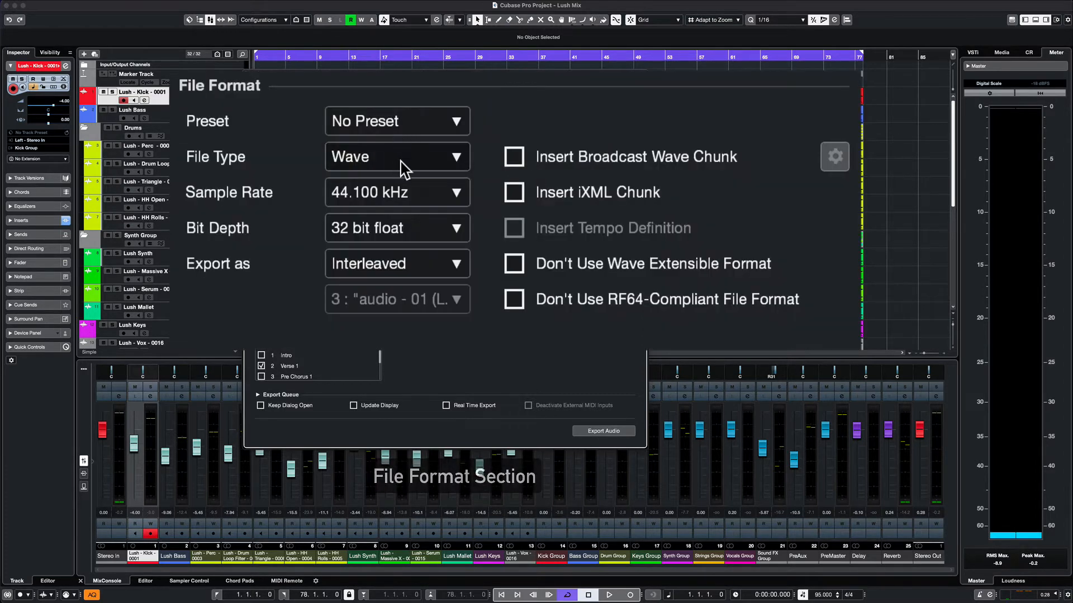
{"action": "left_click", "coordinate": [397, 156]}
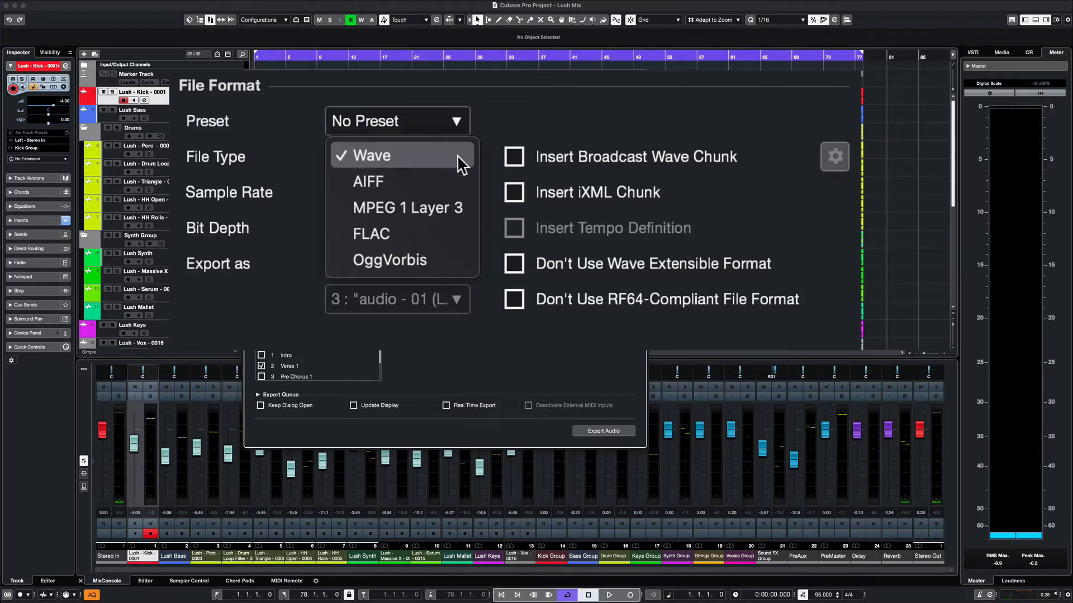
{"action": "mouse_move", "coordinate": [410, 181]}
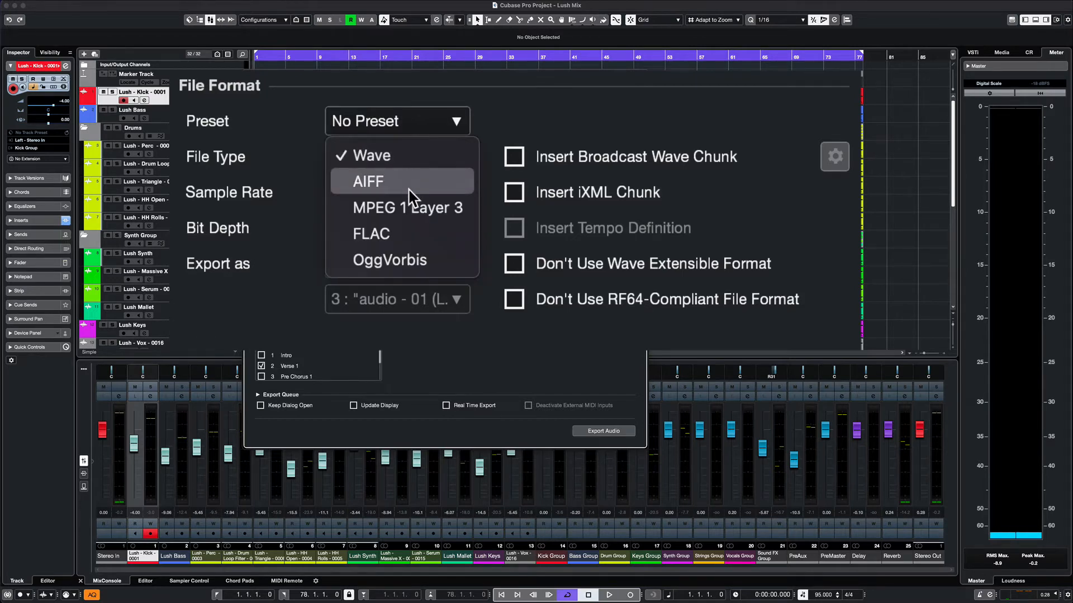
{"action": "mouse_move", "coordinate": [408, 235]}
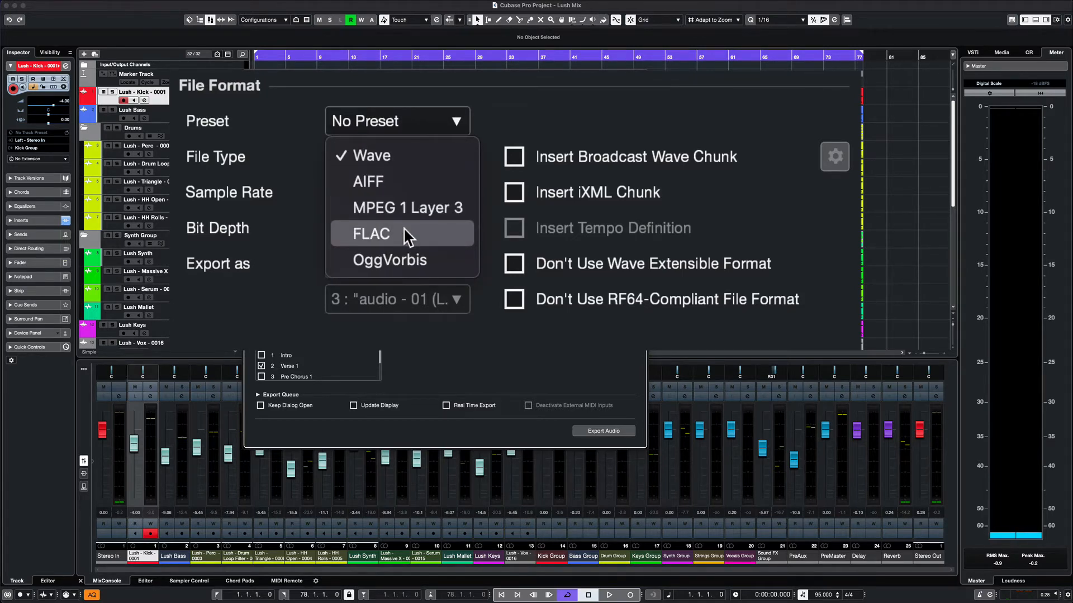
{"action": "left_click", "coordinate": [371, 155]}
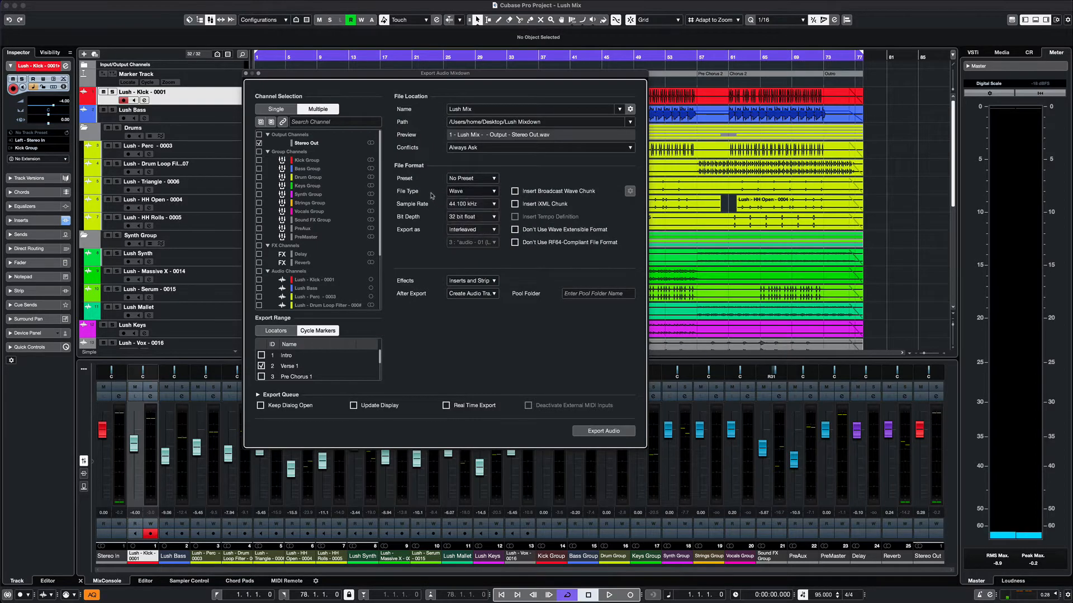
{"action": "left_click", "coordinate": [471, 204]}
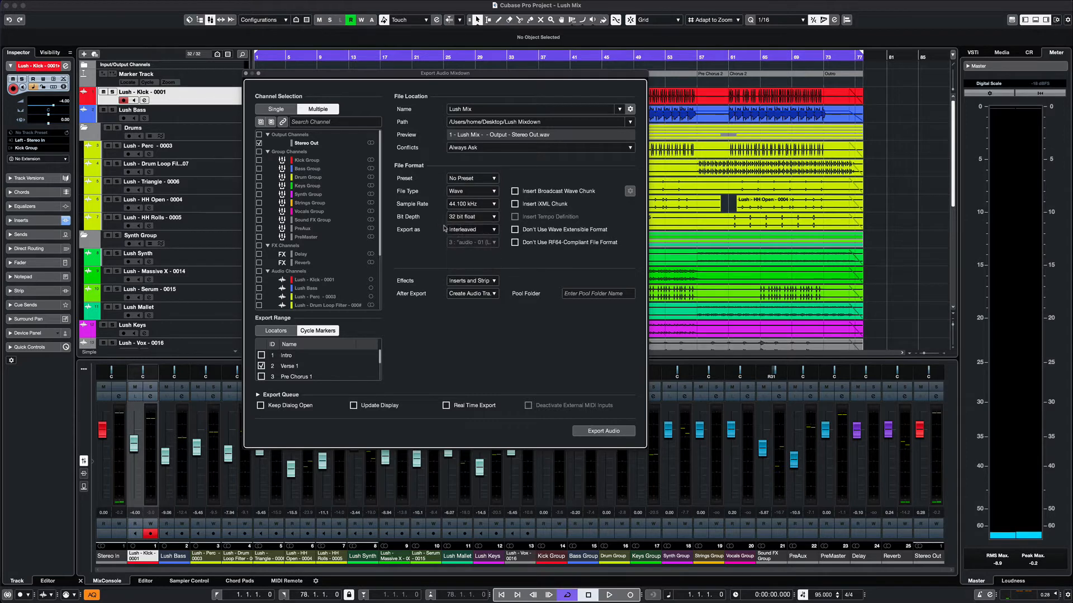
{"action": "mouse_move", "coordinate": [481, 230]}
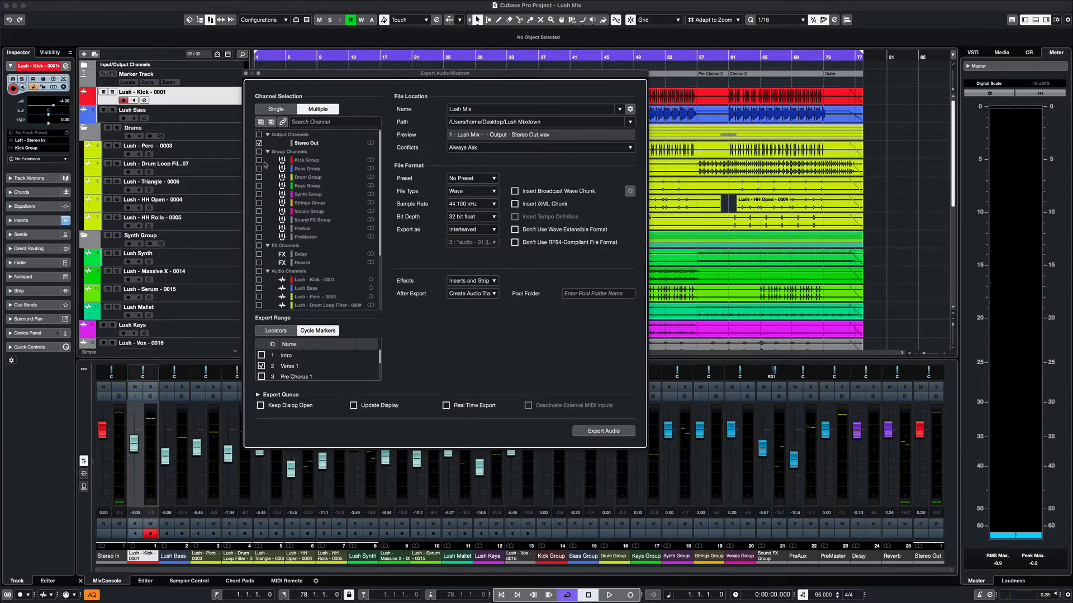
Step: Tick the Kick Group channel and set Export as to Mono Downmix
{"action": "left_click", "coordinate": [259, 160]}
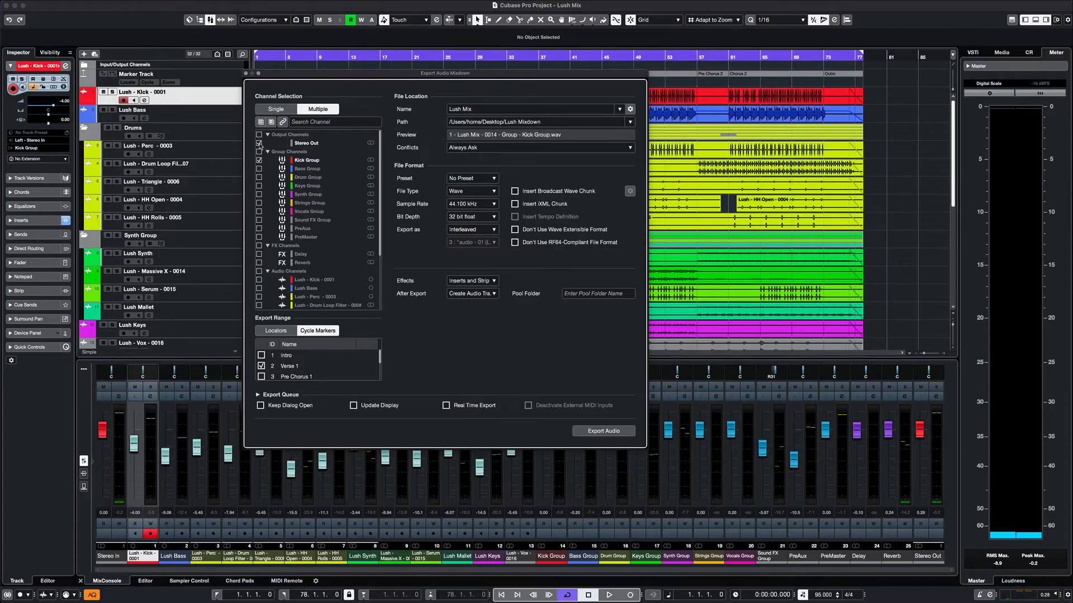
{"action": "left_click", "coordinate": [470, 229]}
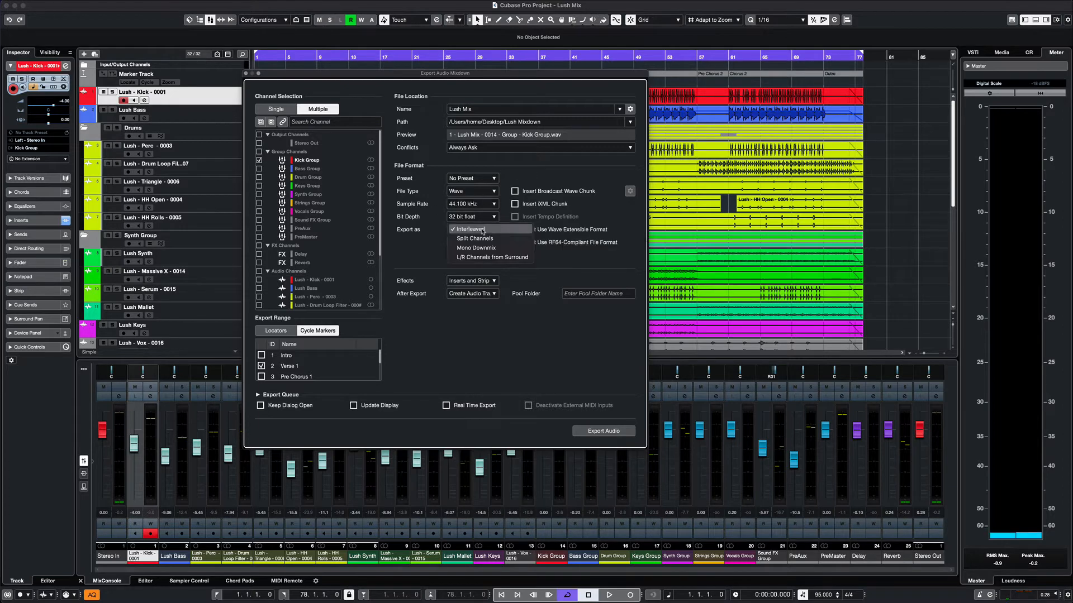
{"action": "left_click", "coordinate": [475, 247]}
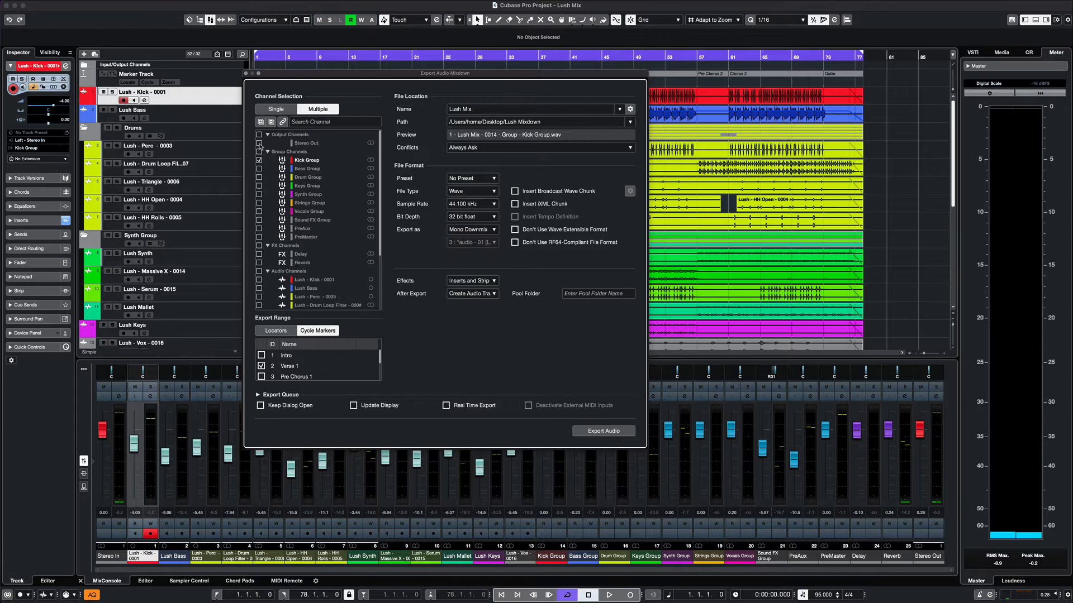
Step: Switch Channel Selection to Single and set Export as back to Interleaved
{"action": "left_click", "coordinate": [275, 109]}
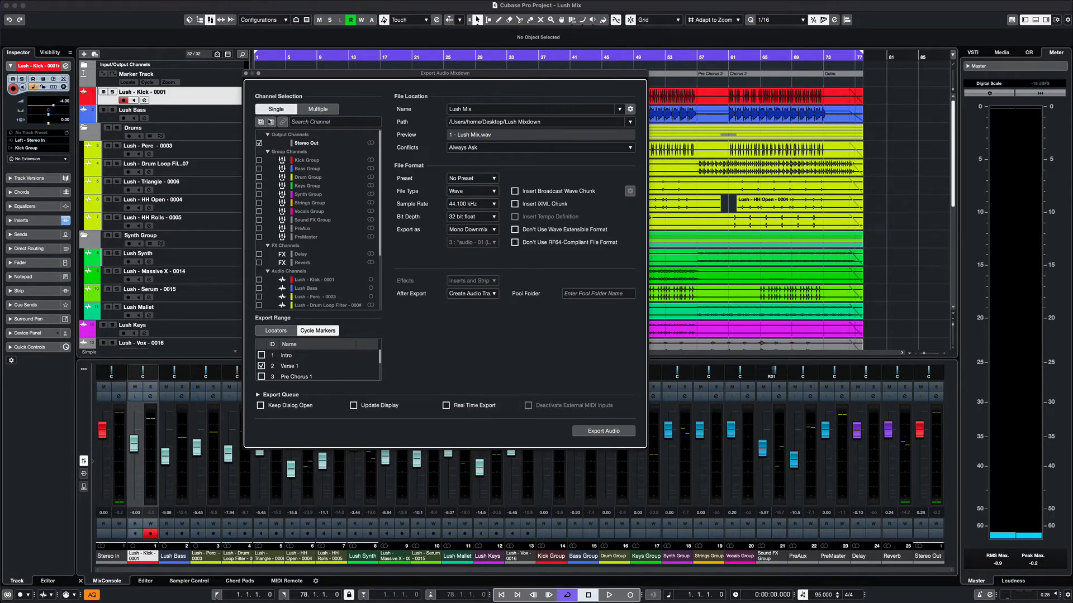
{"action": "left_click", "coordinate": [472, 229]}
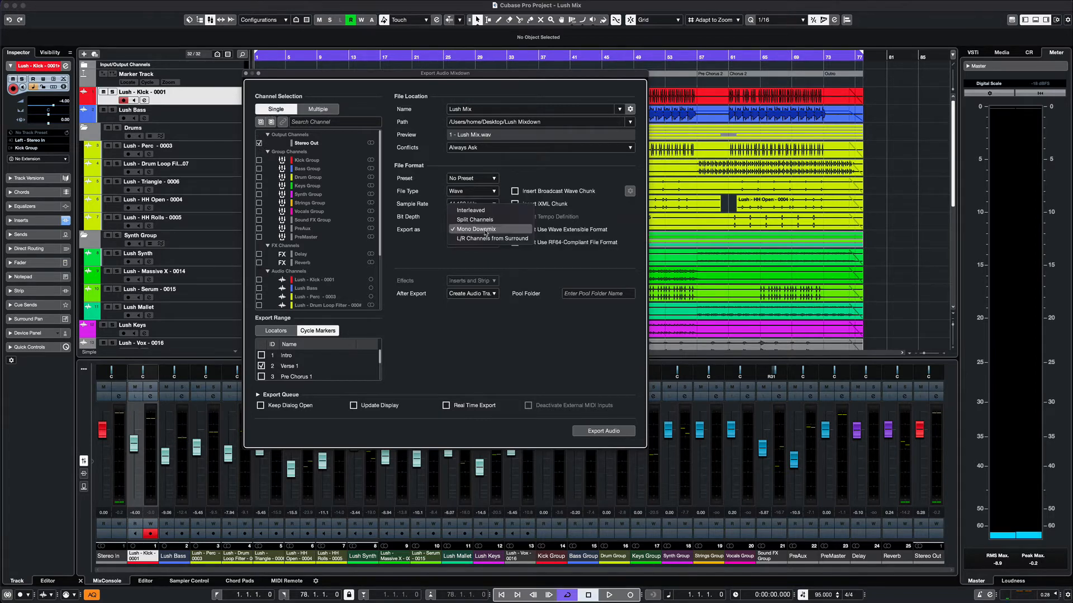
{"action": "left_click", "coordinate": [474, 229]}
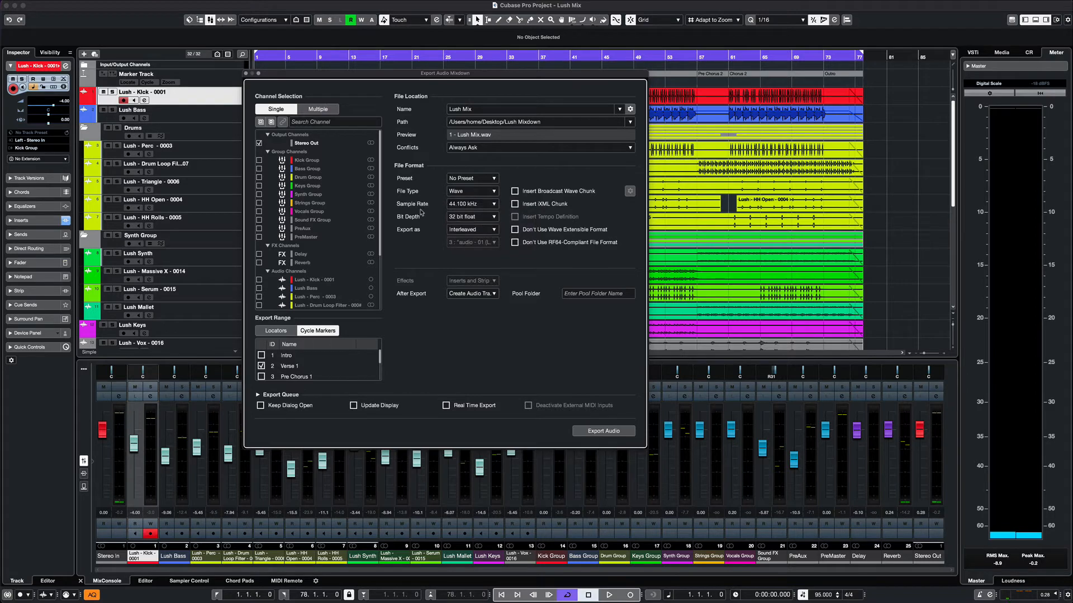
{"action": "mouse_move", "coordinate": [457, 267]}
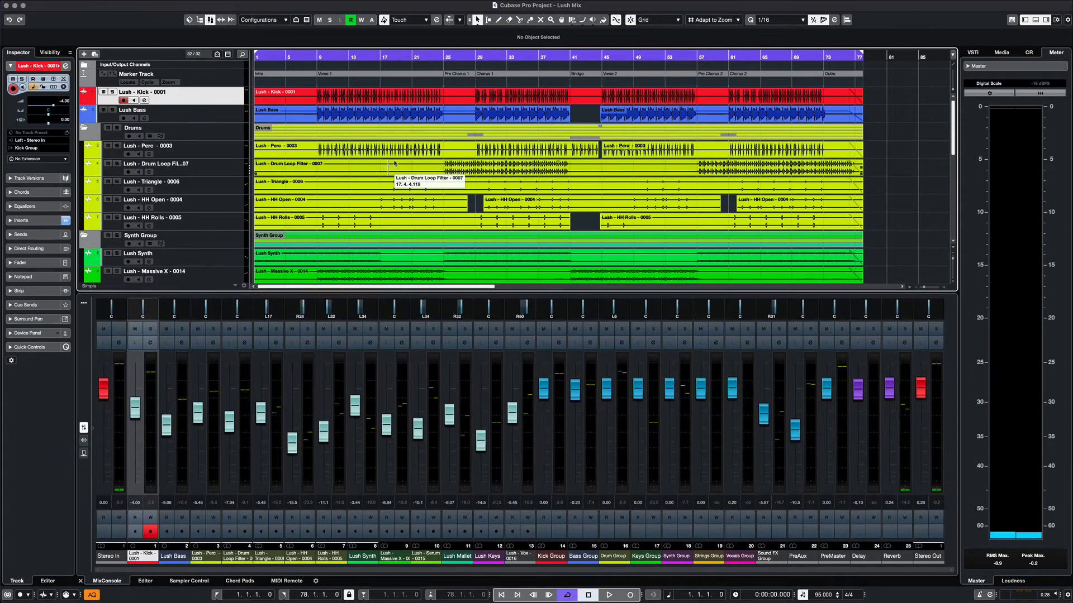
{"action": "mouse_move", "coordinate": [443, 55]}
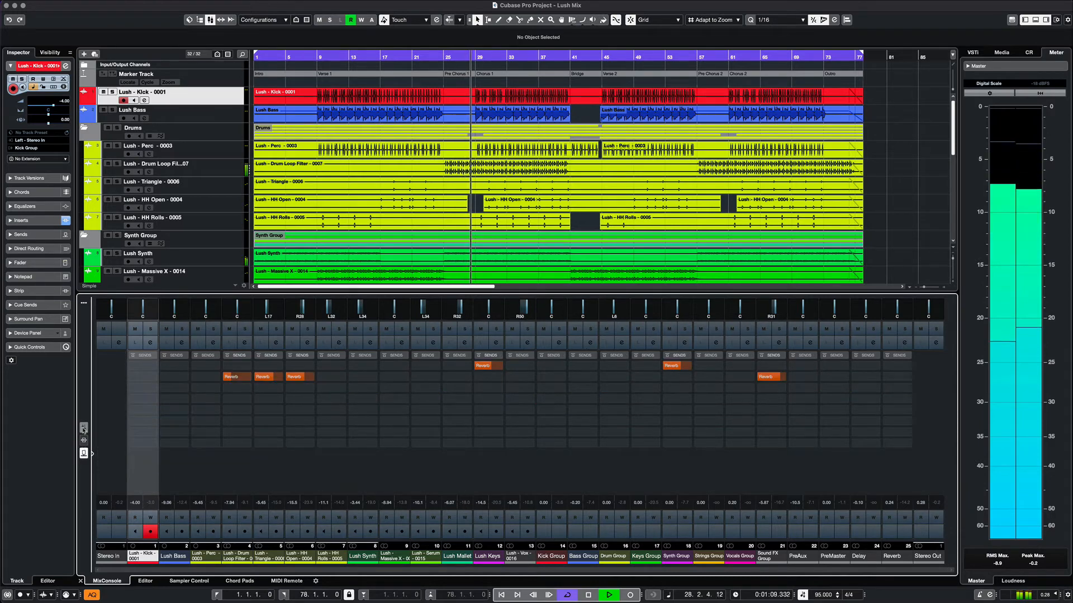
{"action": "left_click", "coordinate": [609, 594]}
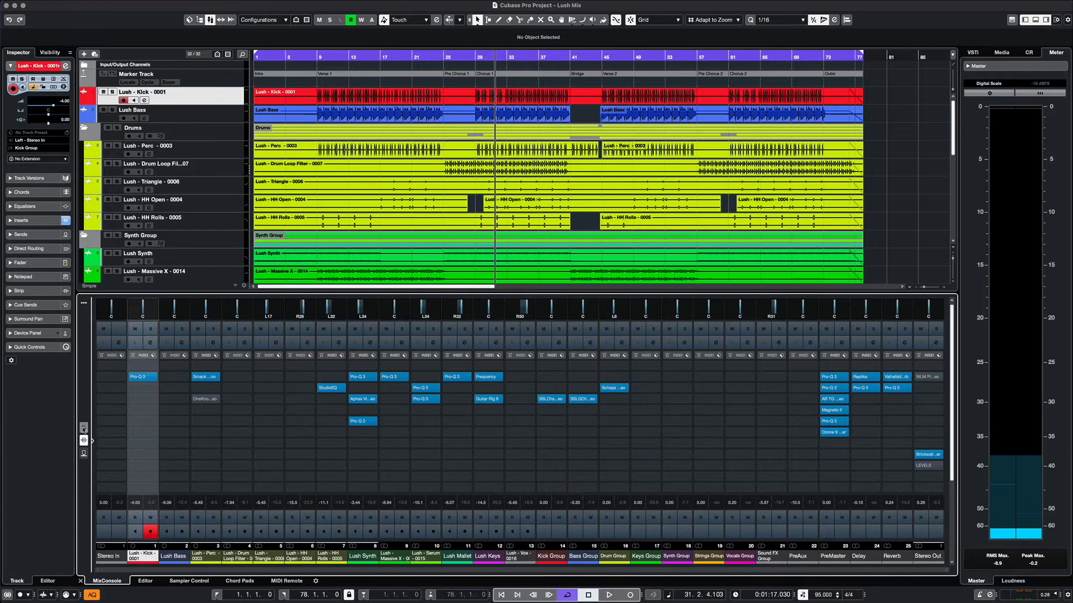
{"action": "left_click", "coordinate": [83, 439]}
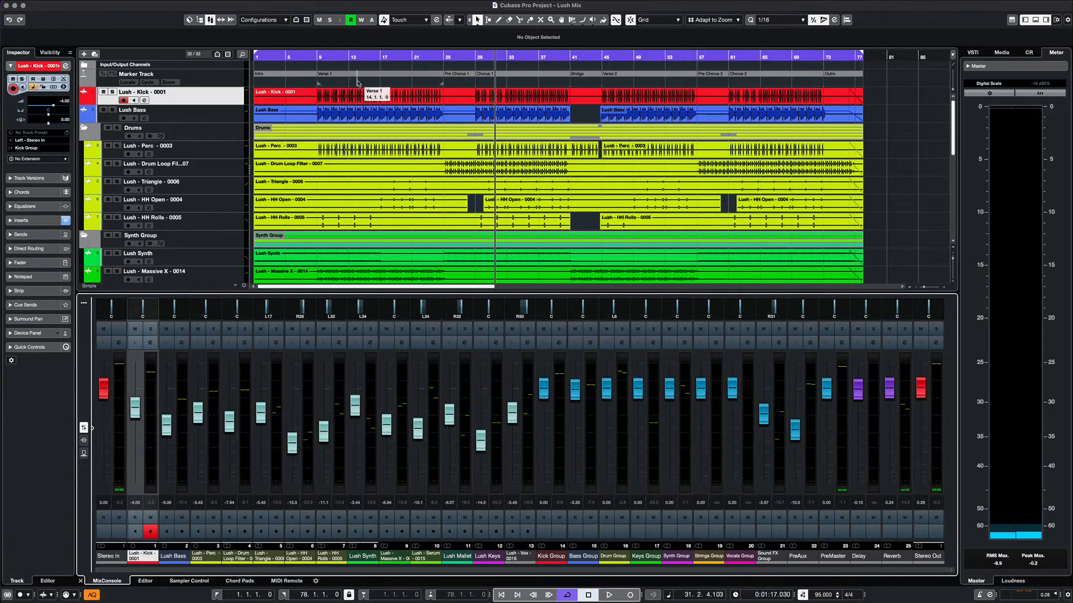
Step: Reopen Audio Mixdown export and tick Kick Group, Bass Group and Drum Group
{"action": "left_click", "coordinate": [18, 5]}
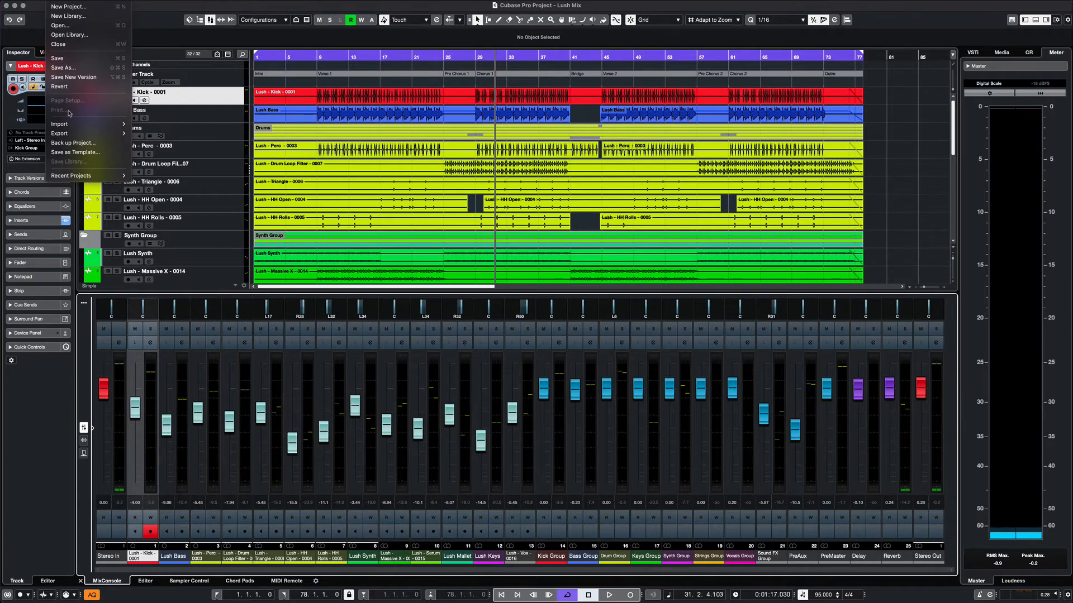
{"action": "left_click", "coordinate": [60, 133]}
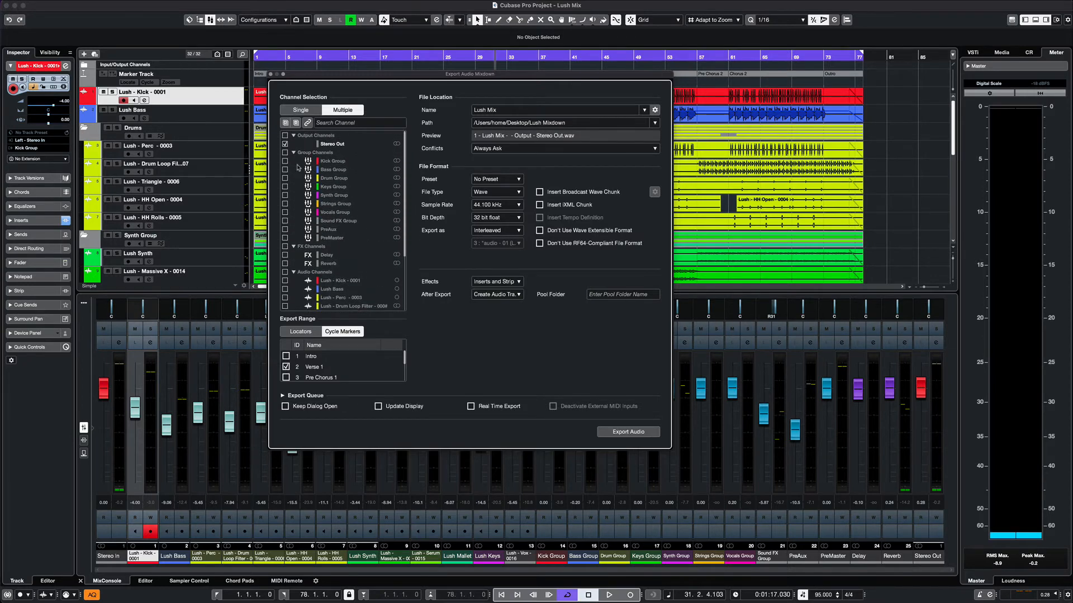
{"action": "left_click", "coordinate": [286, 161]}
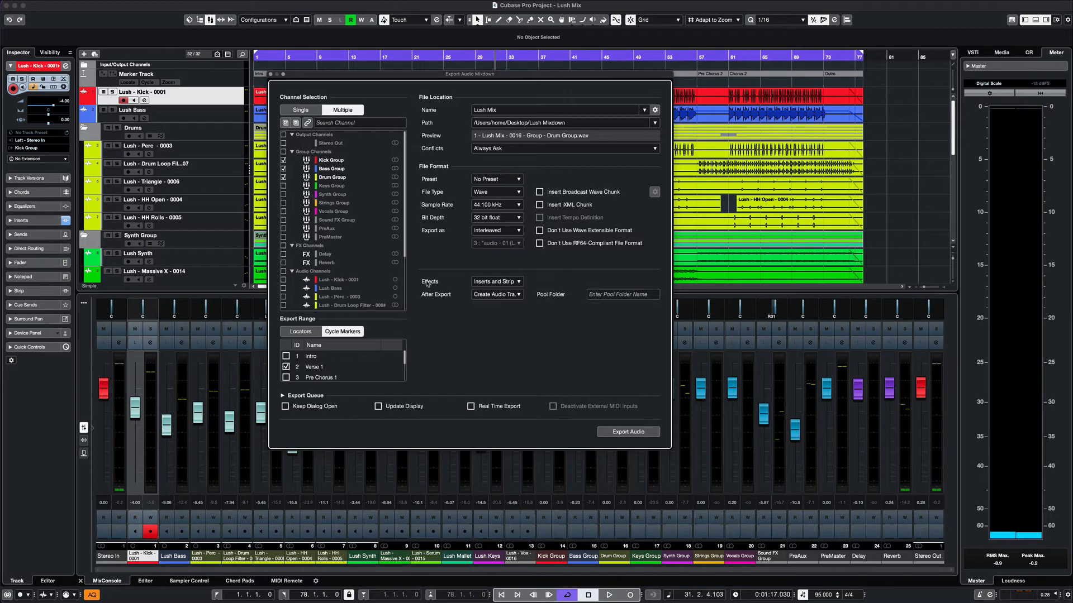
{"action": "left_click", "coordinate": [496, 281]}
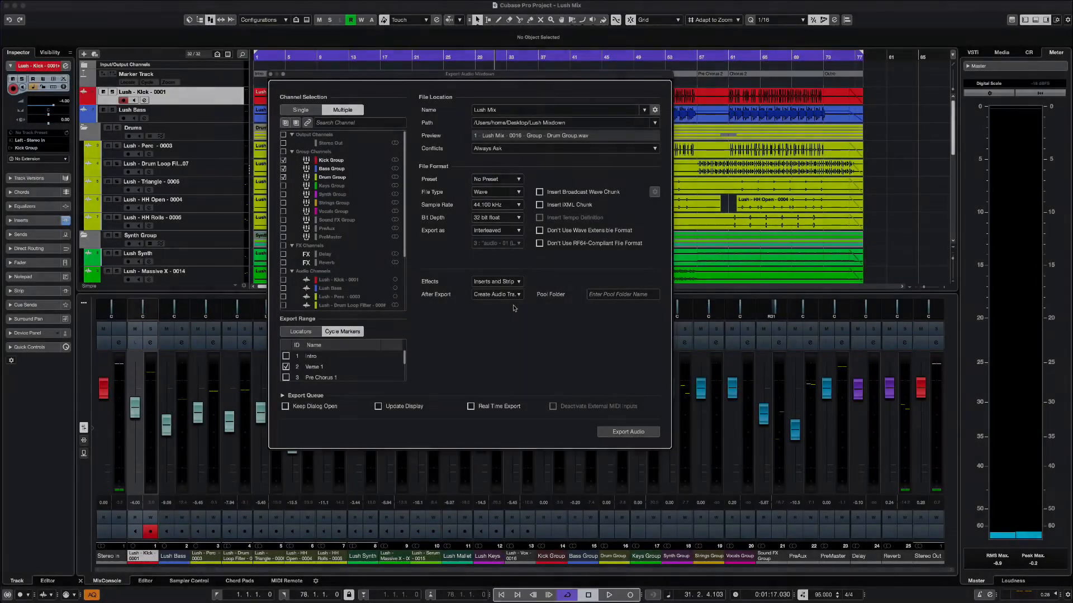
{"action": "left_click", "coordinate": [496, 294]}
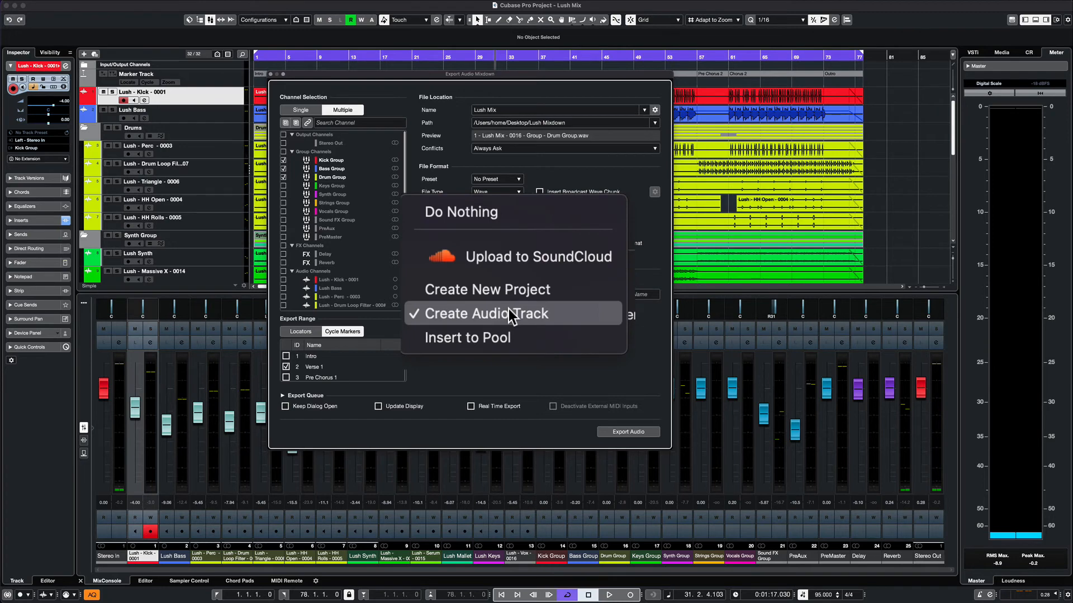
{"action": "mouse_move", "coordinate": [503, 338]}
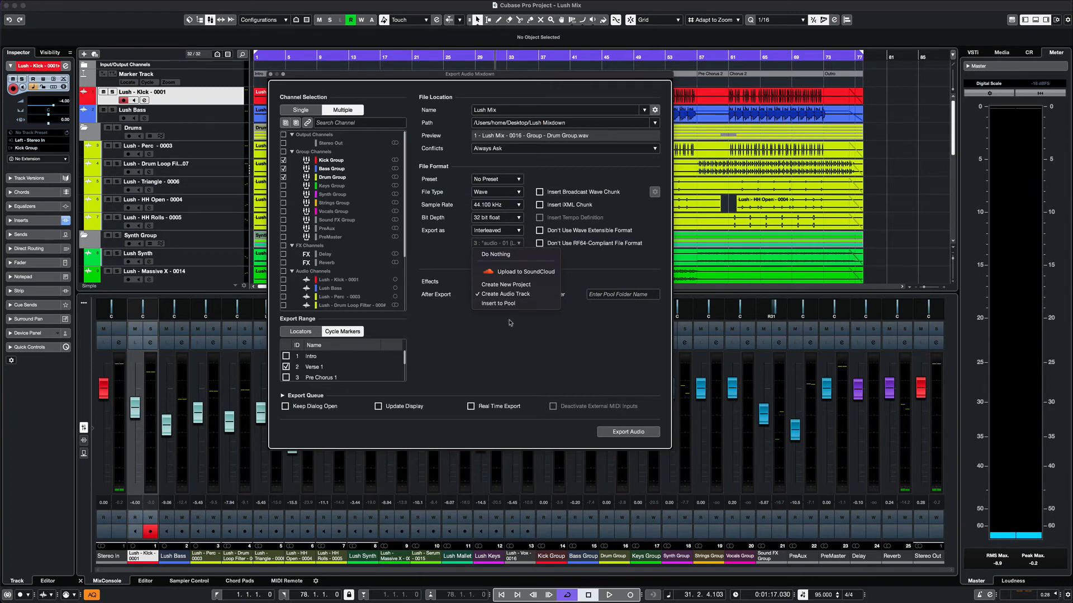
Step: Keep Create Audio Track as the After Export action
{"action": "left_click", "coordinate": [500, 281]}
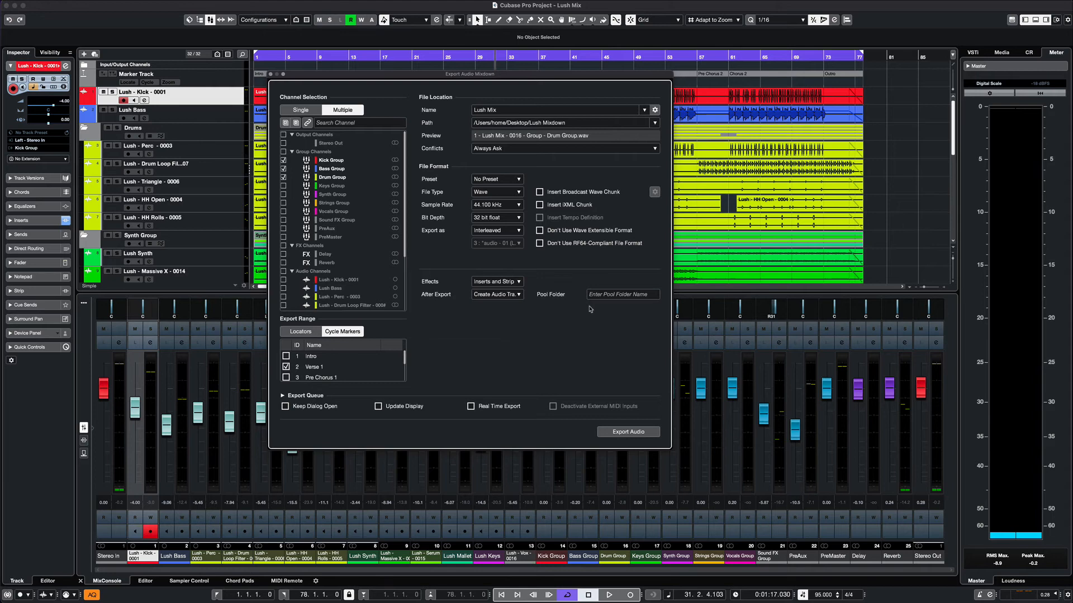
{"action": "mouse_move", "coordinate": [465, 352]}
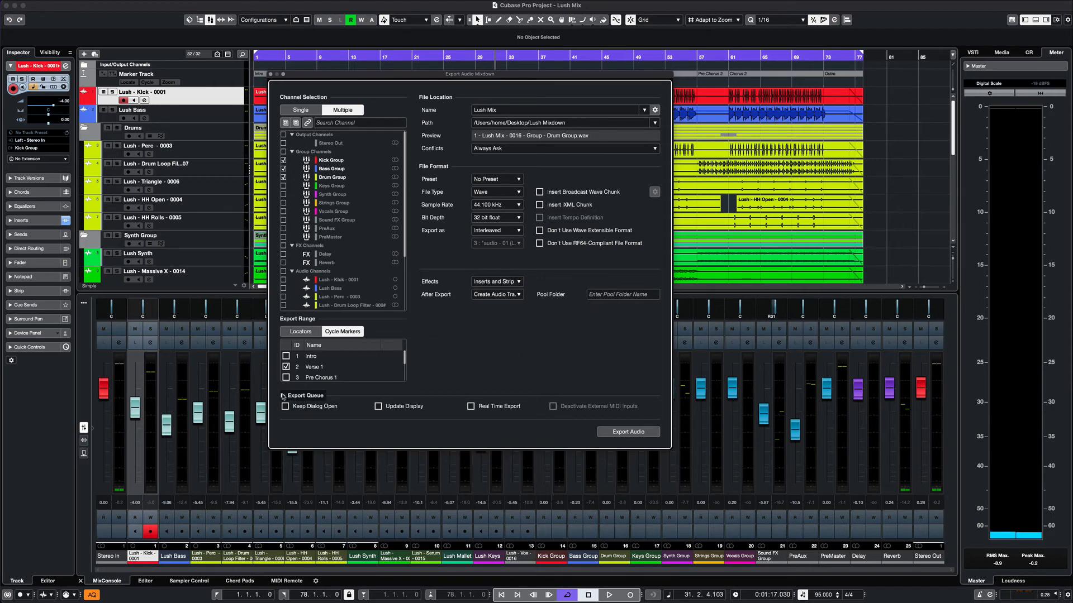
{"action": "left_click", "coordinate": [283, 396]}
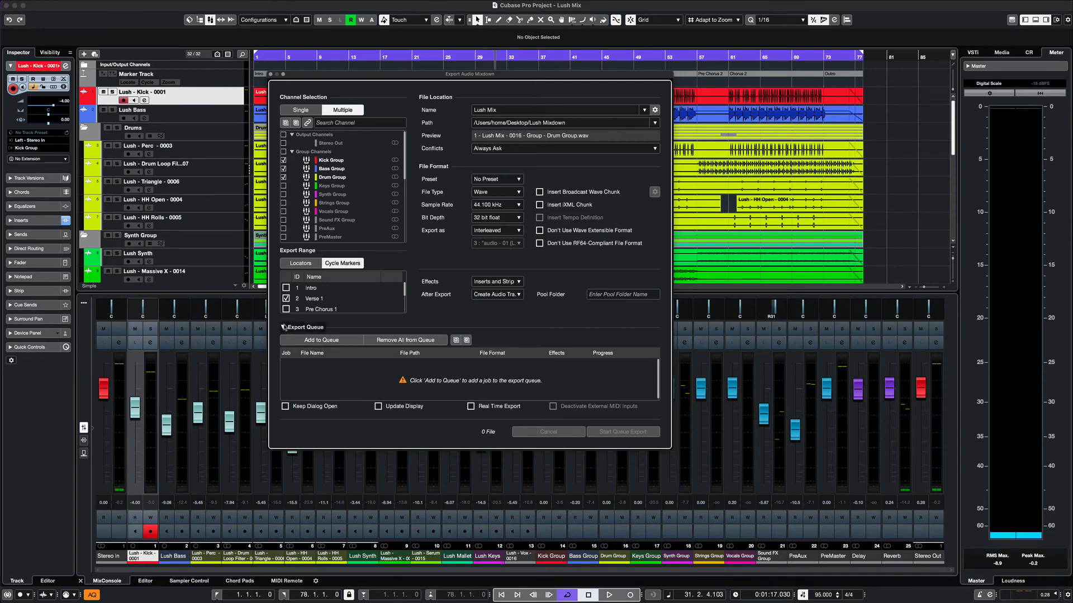
{"action": "left_click", "coordinate": [283, 327]}
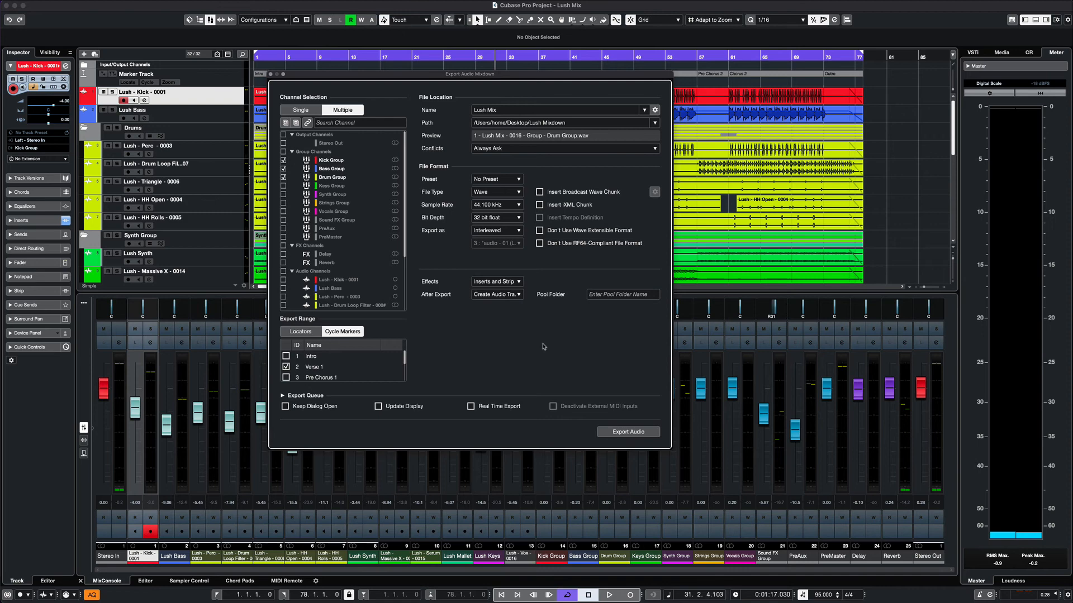